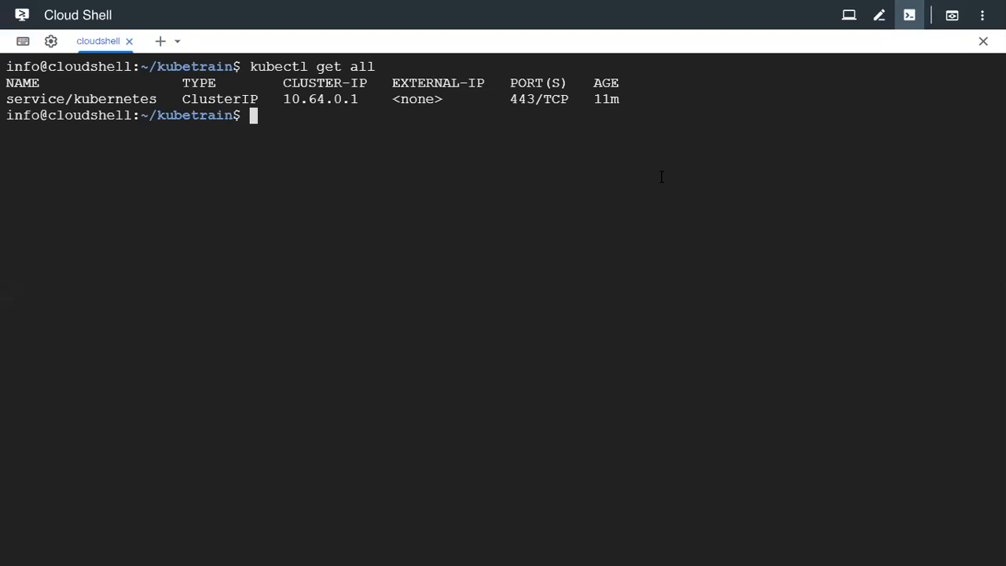
- Begin the command to inspect the kubetrain manifests from the folder listing
type("ca")
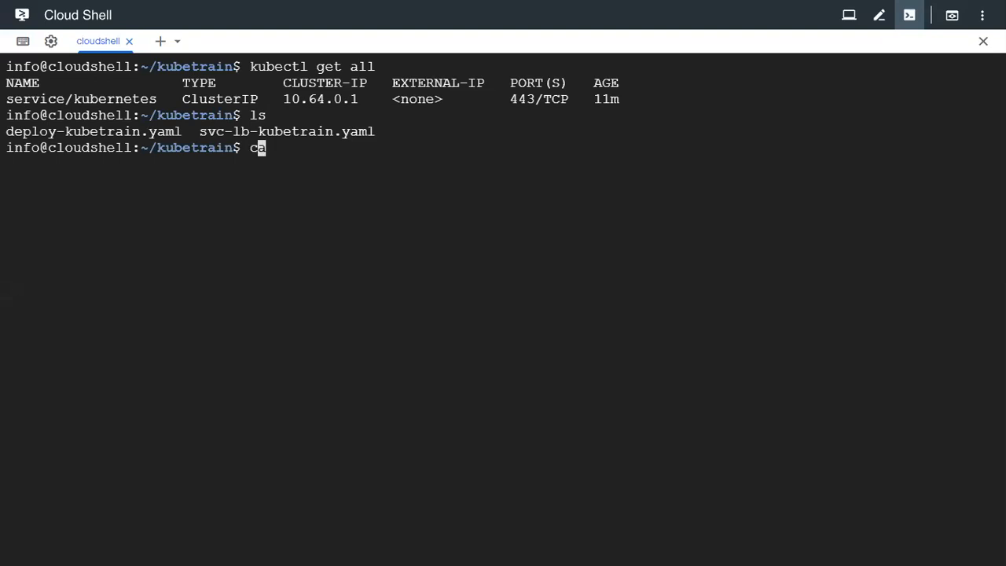
- Show deploy-kubetrain.yaml (nginx, 3 replicas) and create the deployment with kubectl create -f
type("at dep")
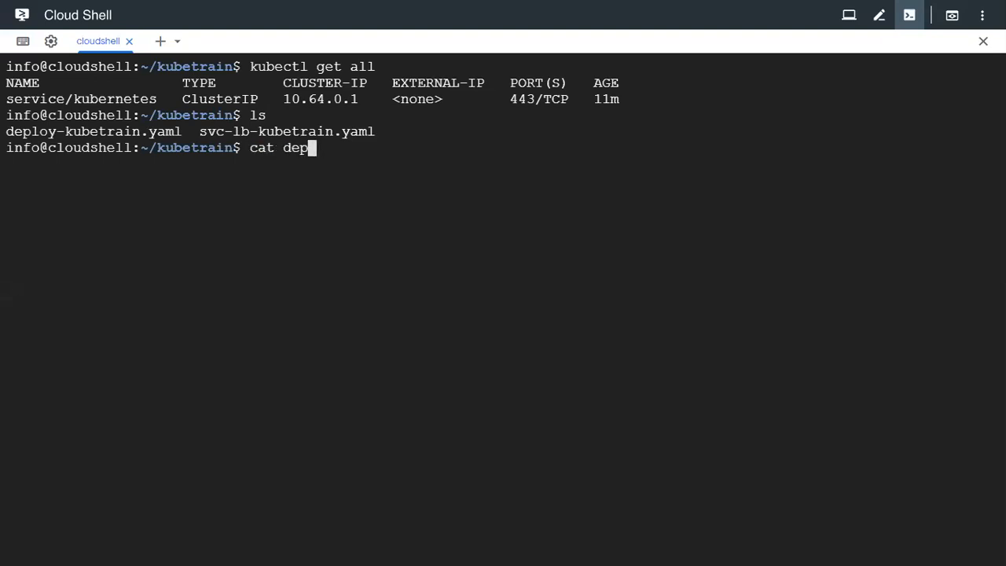
type("lo")
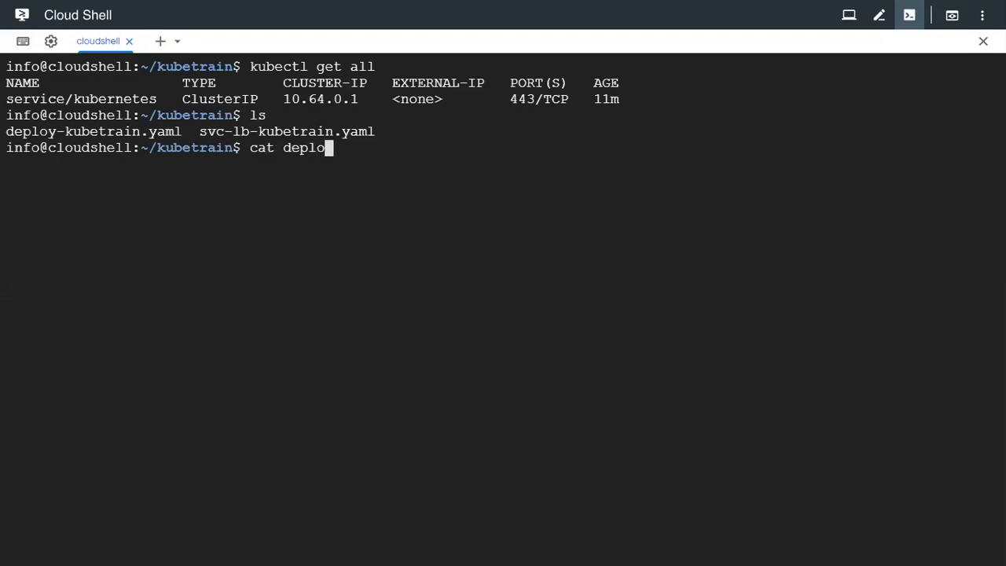
type("y-kubetrain.yaml")
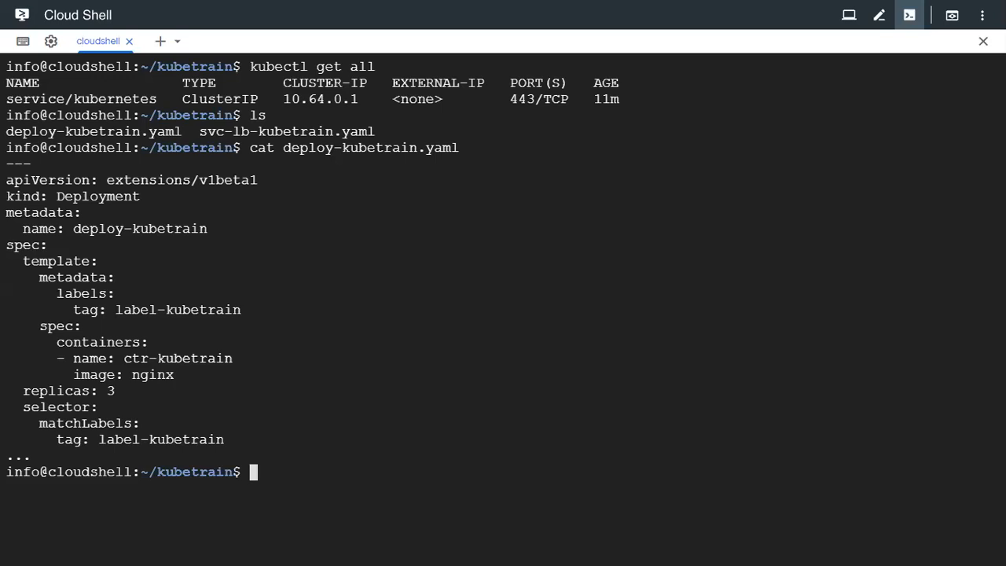
type("ku")
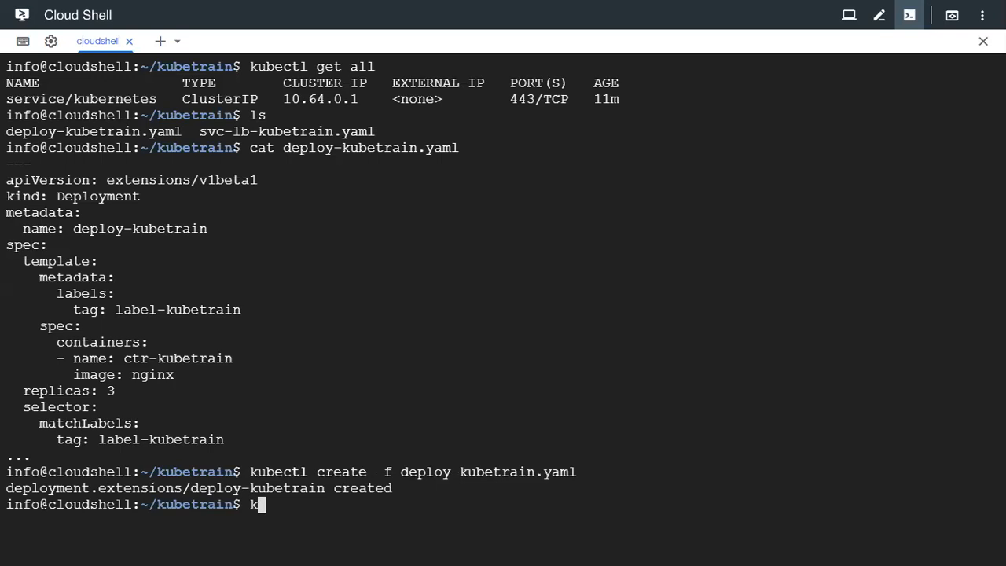
- Watch the three deploy-kubetrain pods reach Running 1/1, stop the watch, and list the folder
type("ubectl get po")
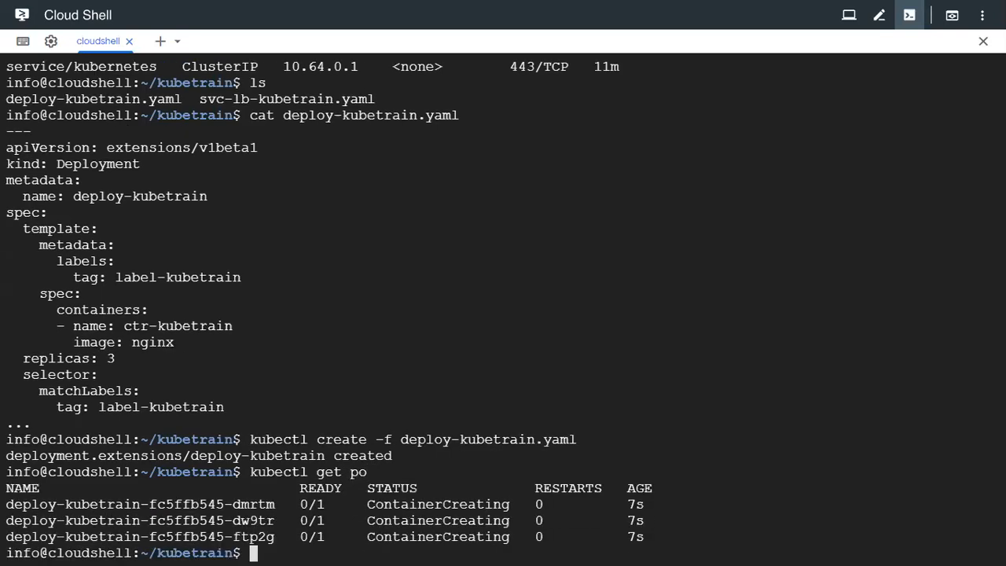
type("kubectl get po --watch")
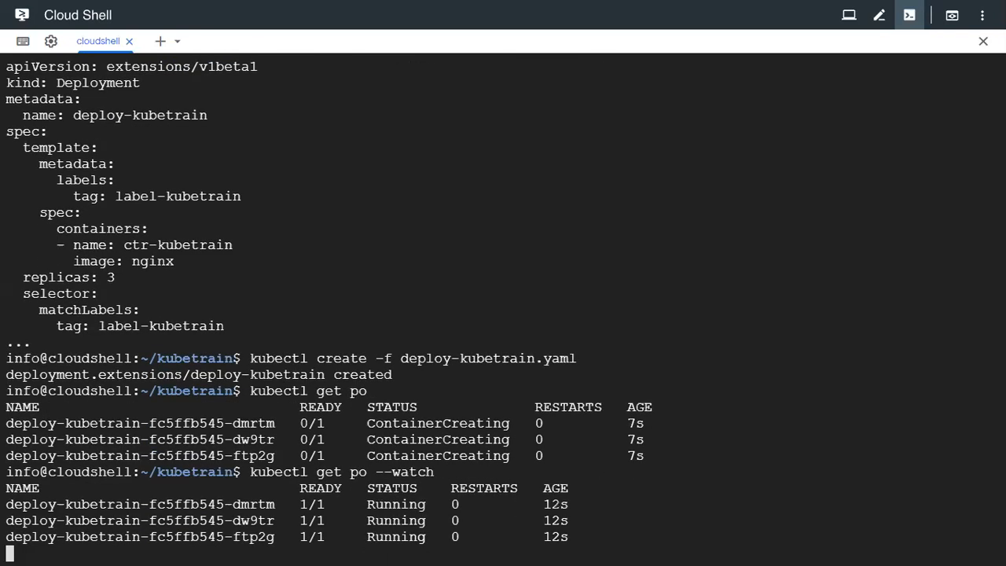
key("ctrl+c")
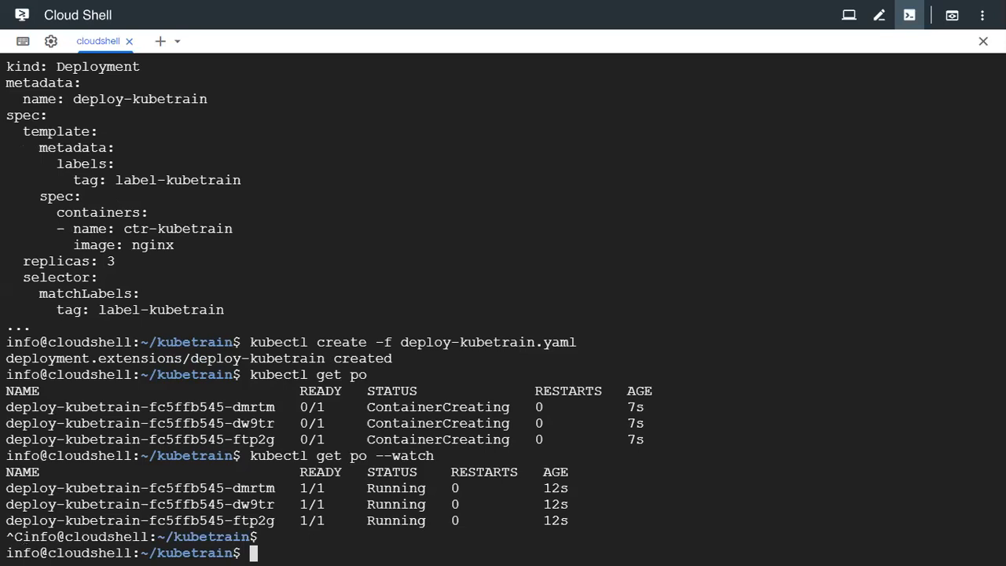
type("ls")
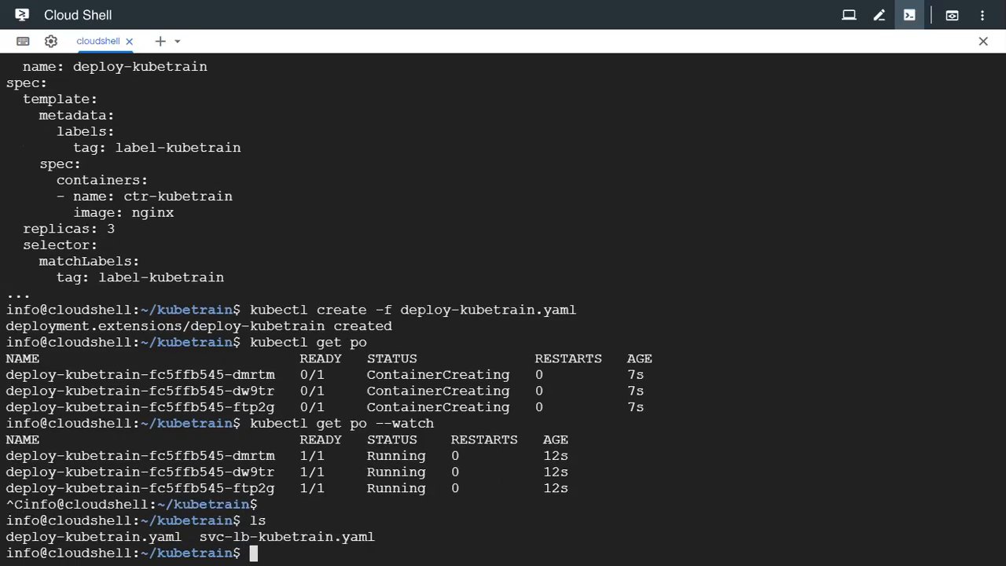
- Show svc-lb-kubetrain.yaml and highlight its 'port: 8080' line
type("cat svc-lb-kubetrain.yaml")
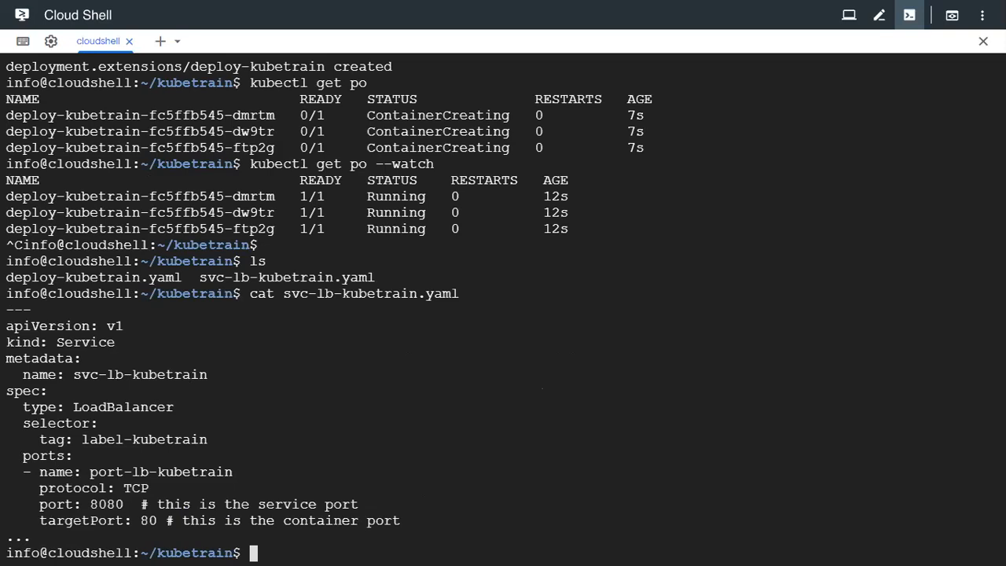
left_click_drag(16, 390, 173, 407)
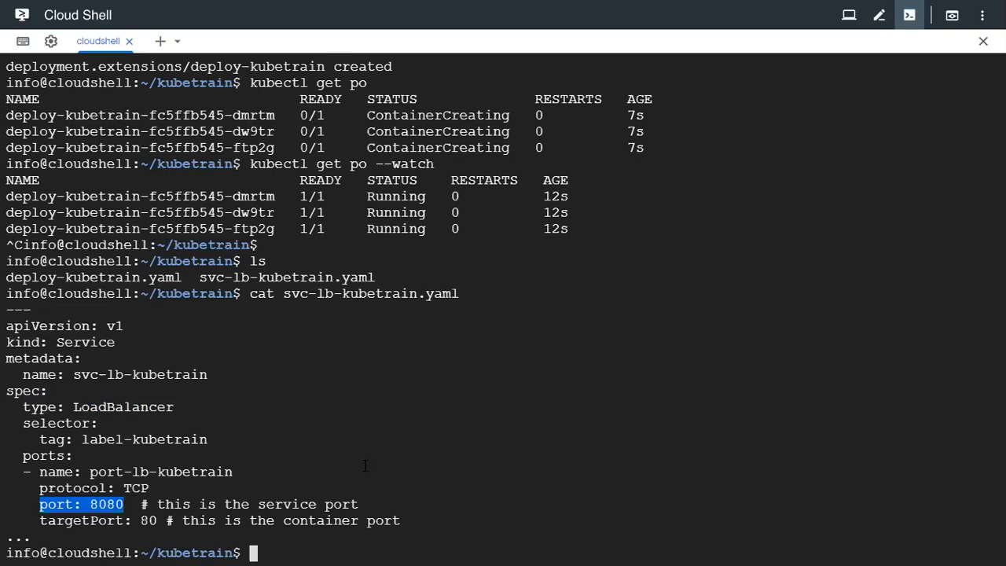
- Create the service from svc-lb-kubetrain.yaml and list services with kubectl get svc
type("kubec")
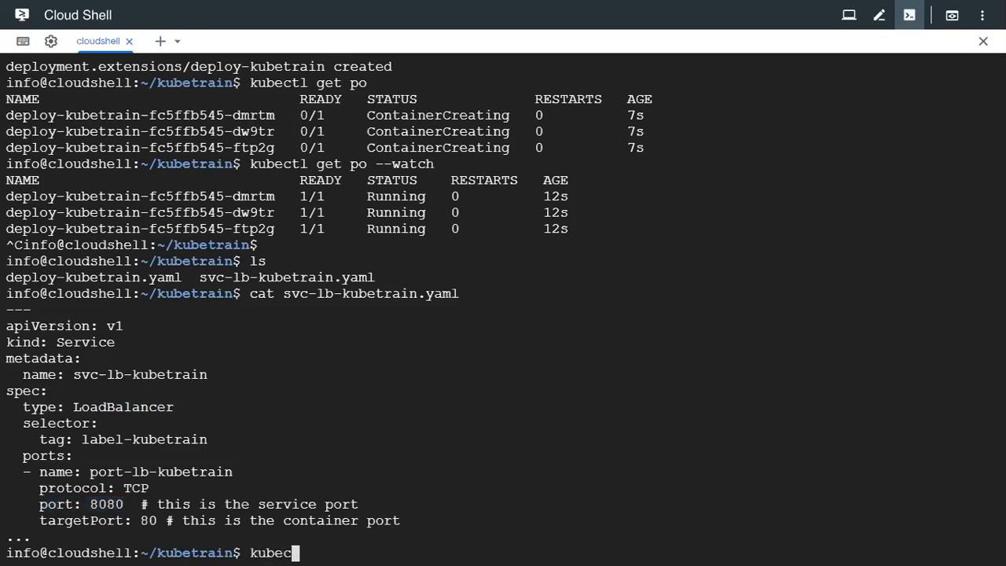
type("tl")
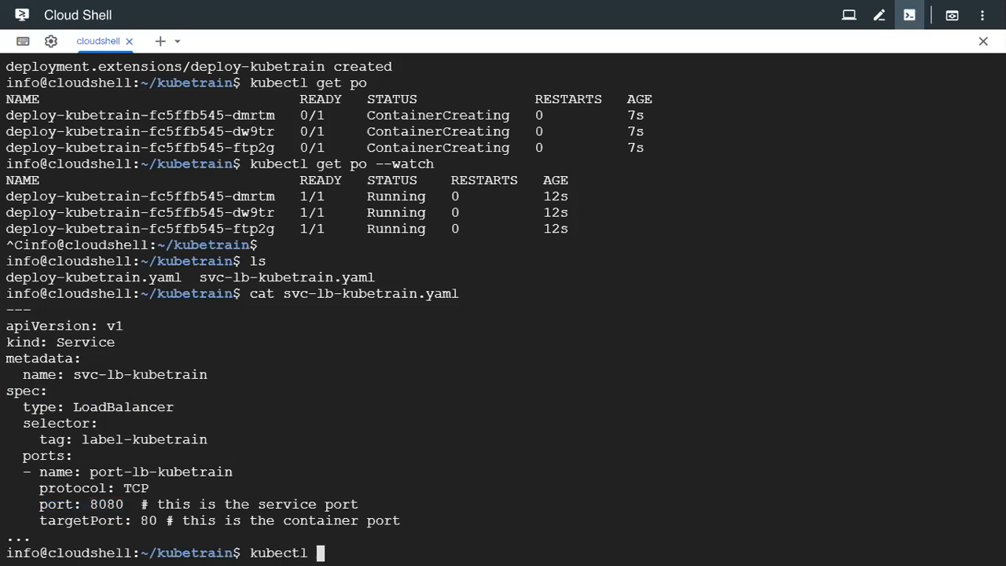
type("create")
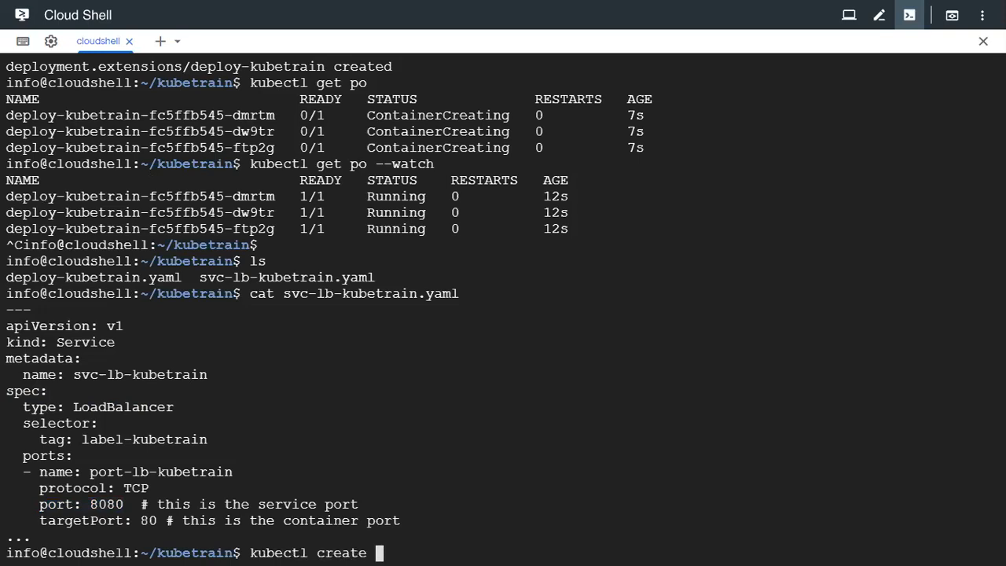
type("-")
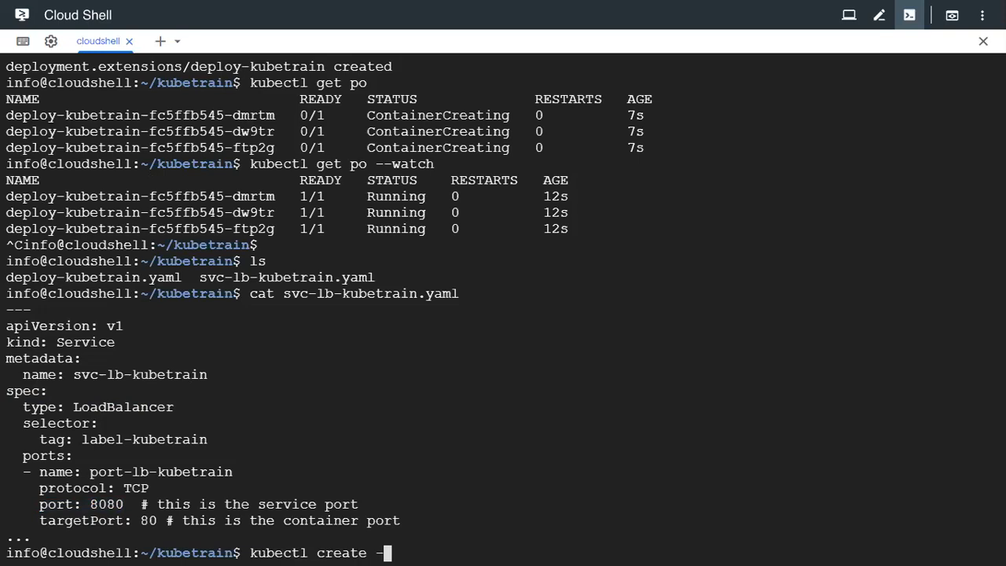
type("f svc-lb-")
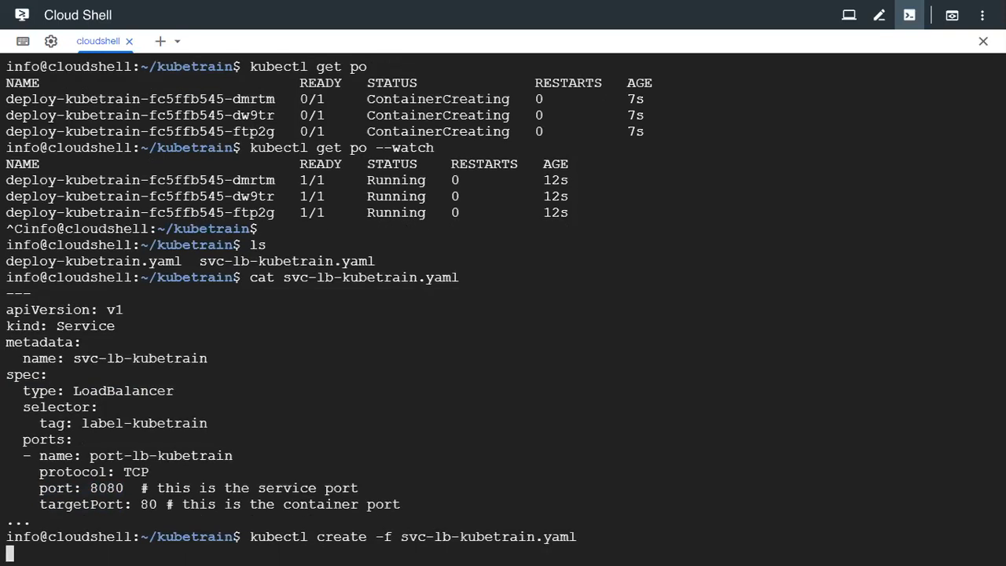
type("kubectl get s")
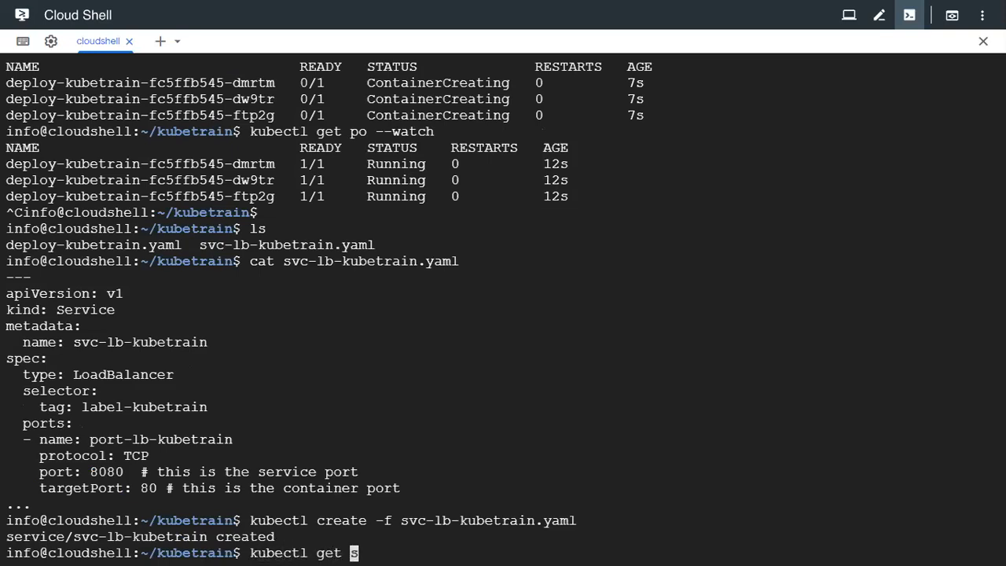
key("Return")
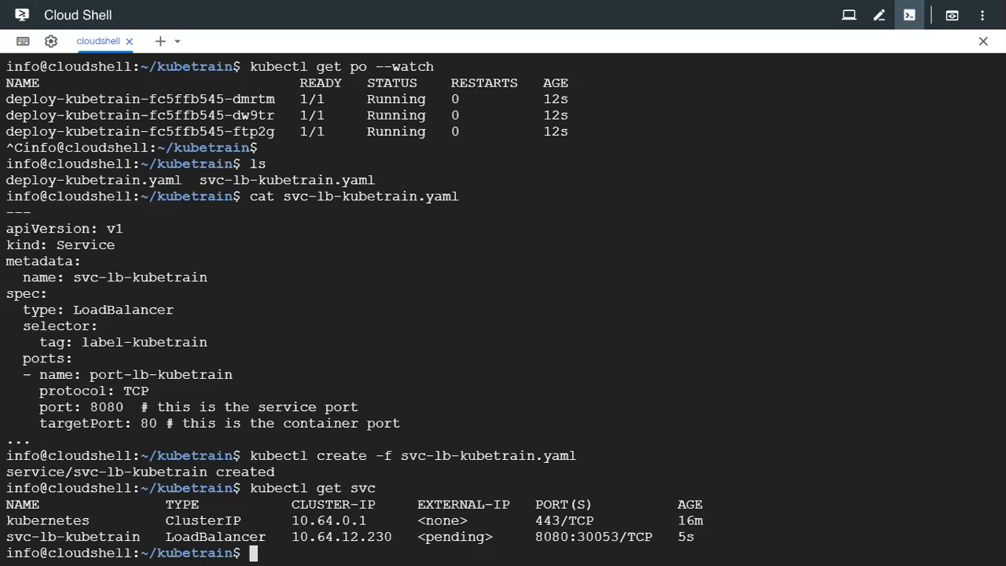
mouse_move(657, 548)
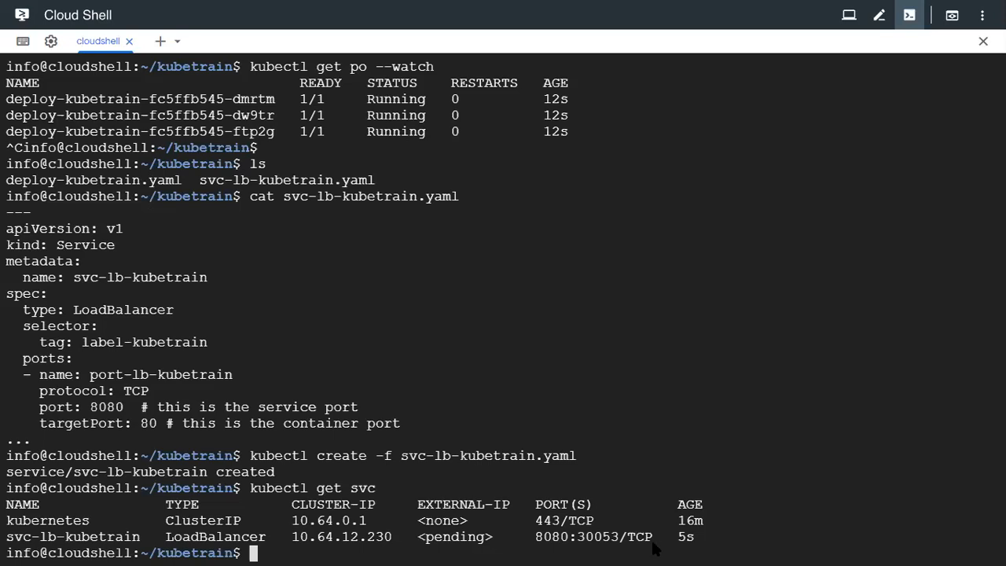
- Highlight svc-lb-kubetrain's 8080:30053/TCP port mapping, then clear the selection
double_click(598, 537)
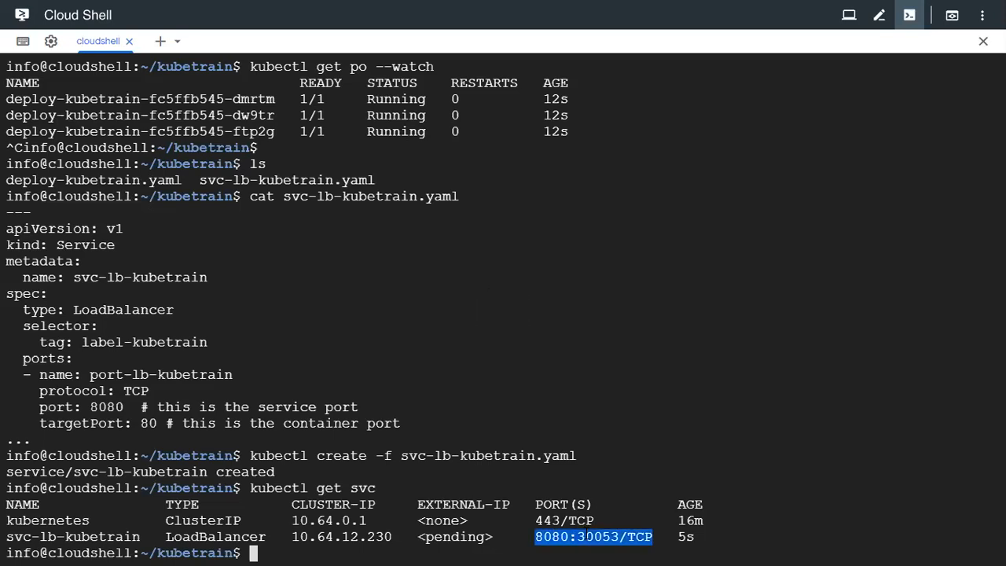
left_click(594, 537)
type("kubectl get sv")
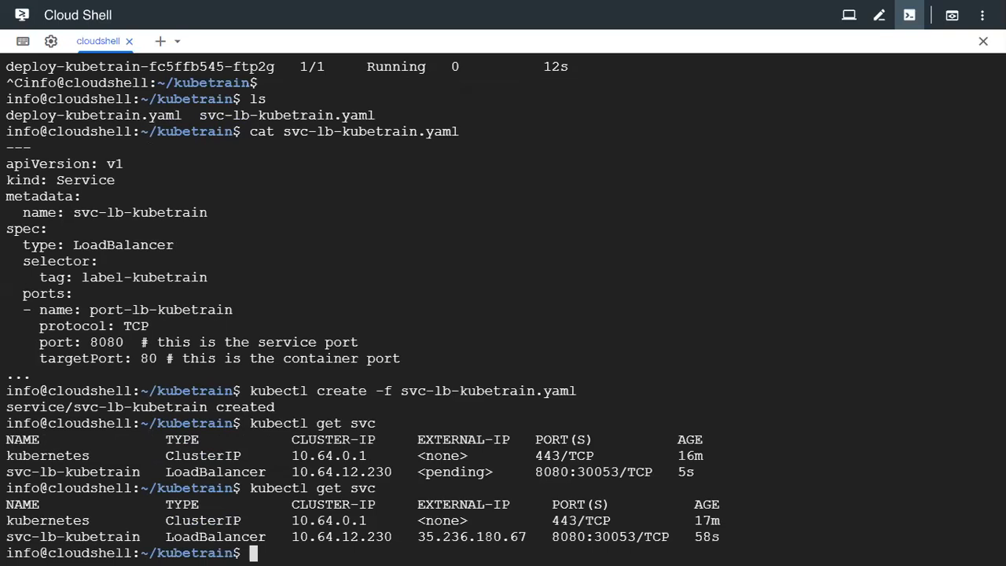
- Compose a curl request to the service's external IP 35.236.180.67
type("curl 35")
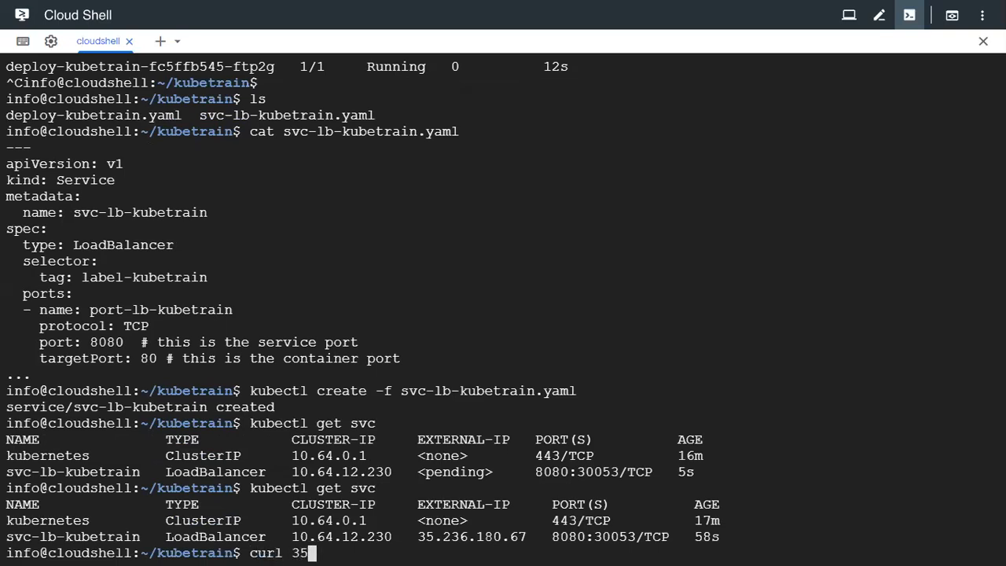
type(".")
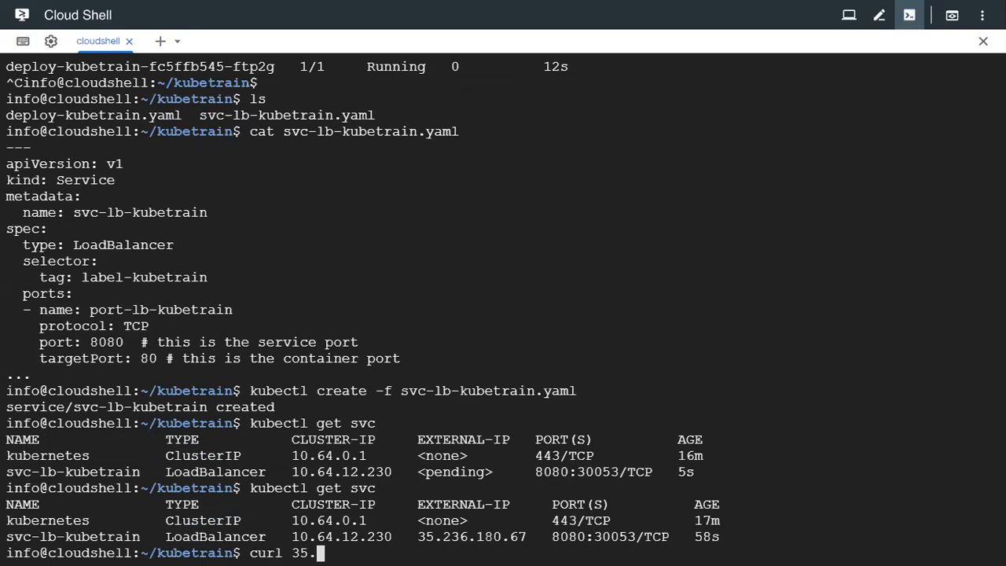
type("236.")
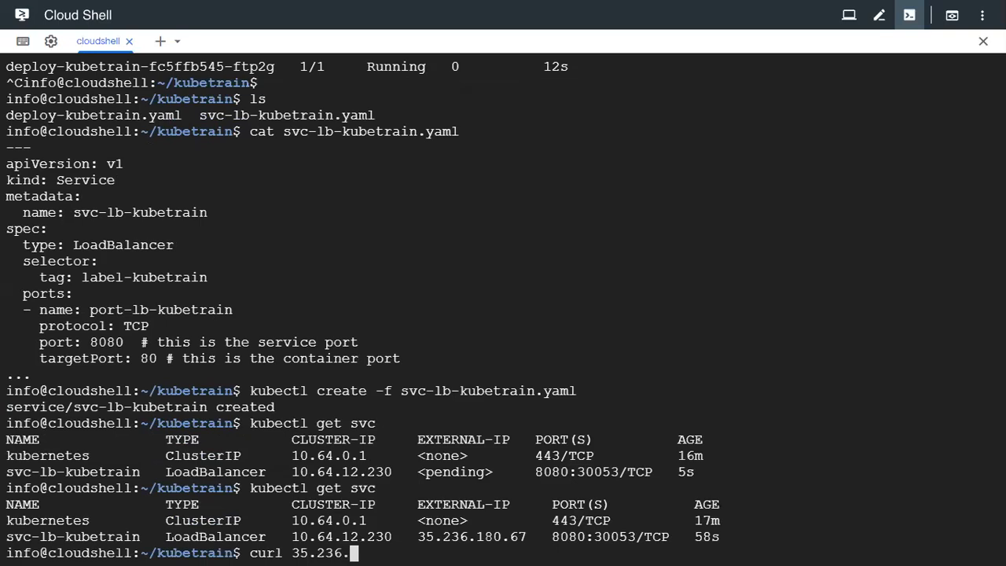
type("180")
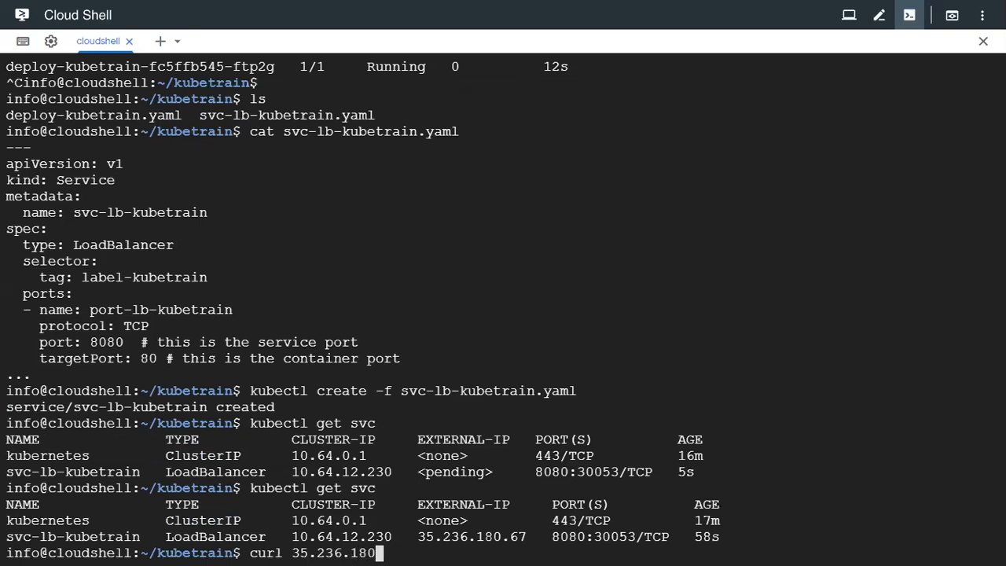
type(".67")
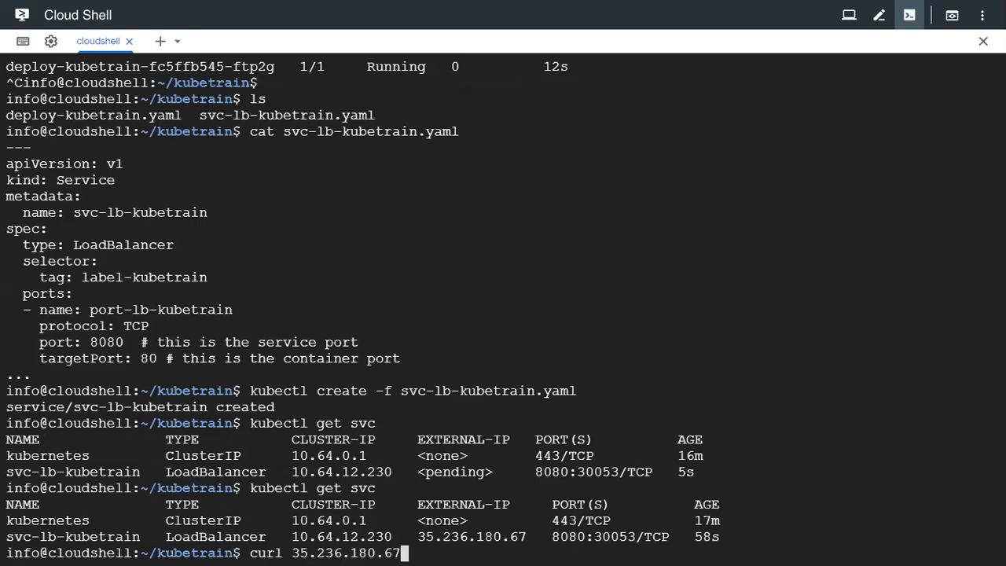
type(":8080")
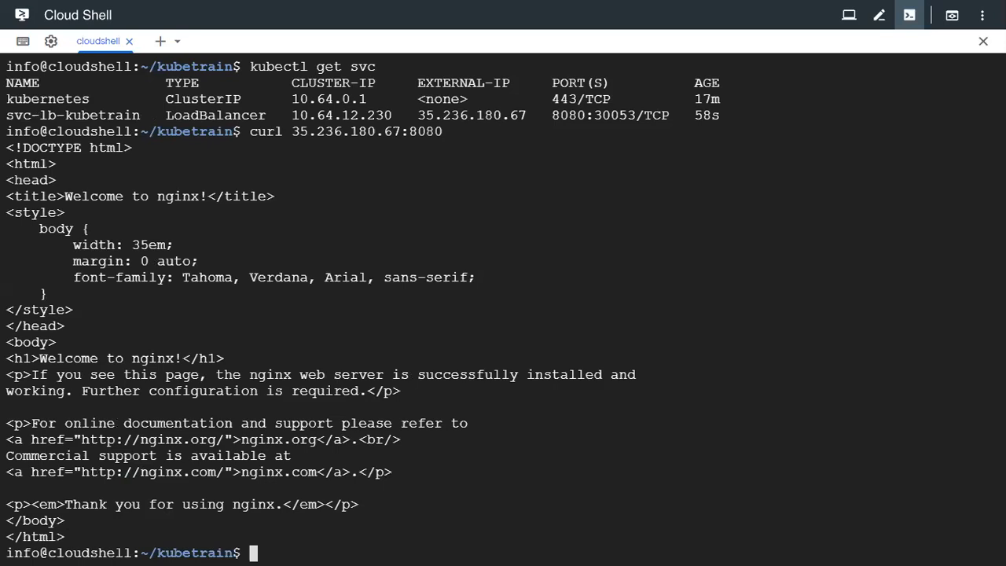
mouse_move(585, 538)
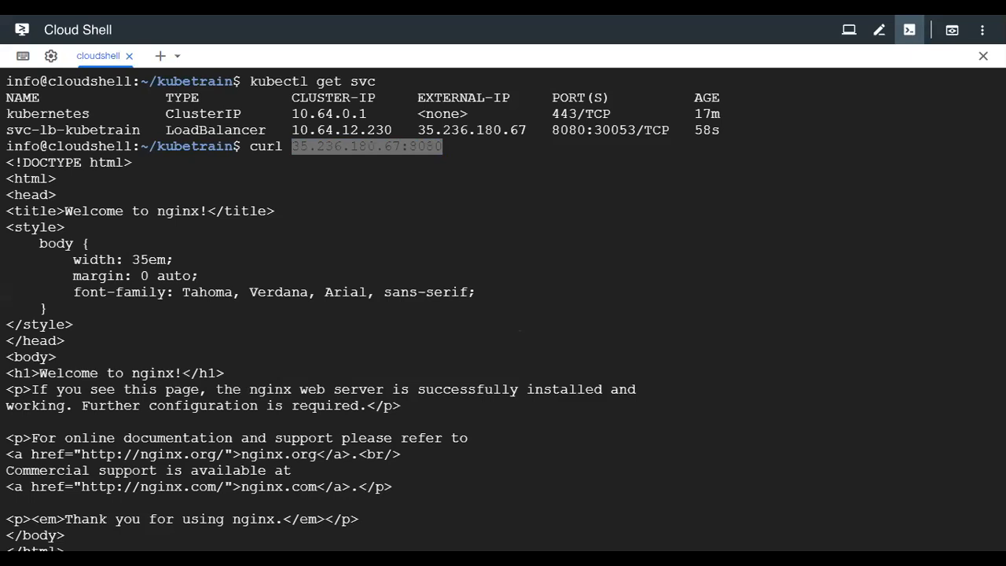
mouse_move(493, 226)
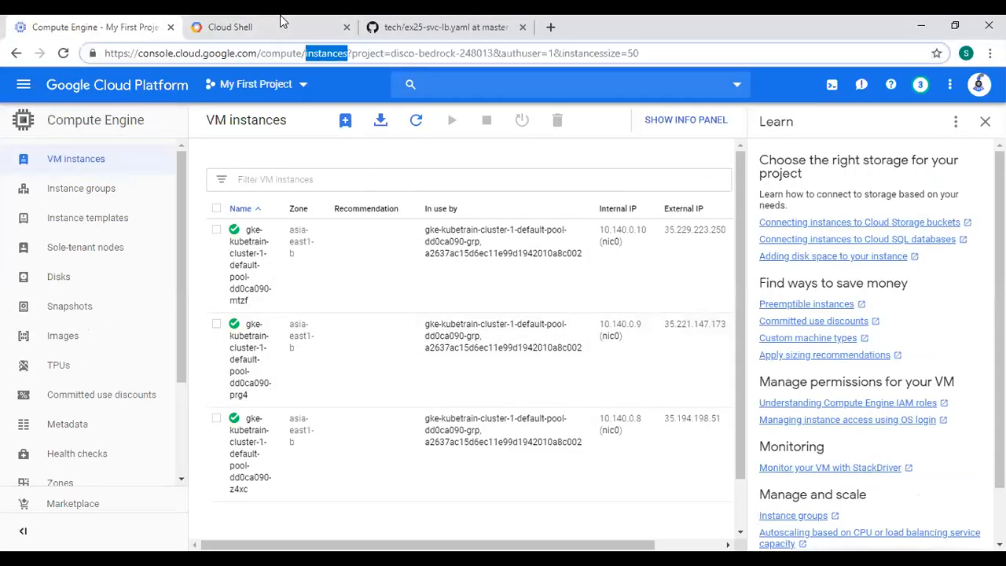
- Load 35.236.180.67:8080 in Chrome to see the nginx welcome page, then return to Cloud Shell
type("35.236.180.67:8080")
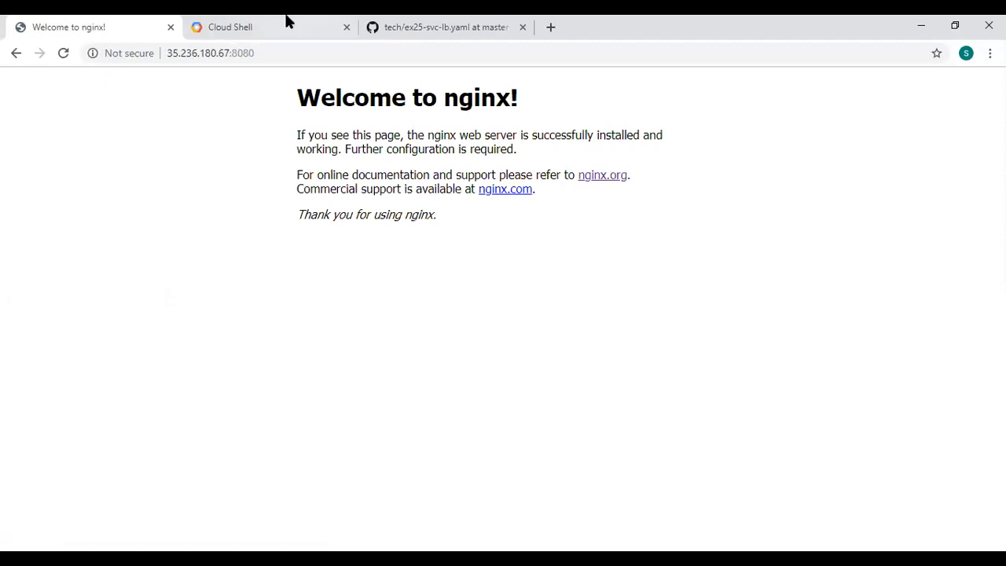
left_click(230, 27)
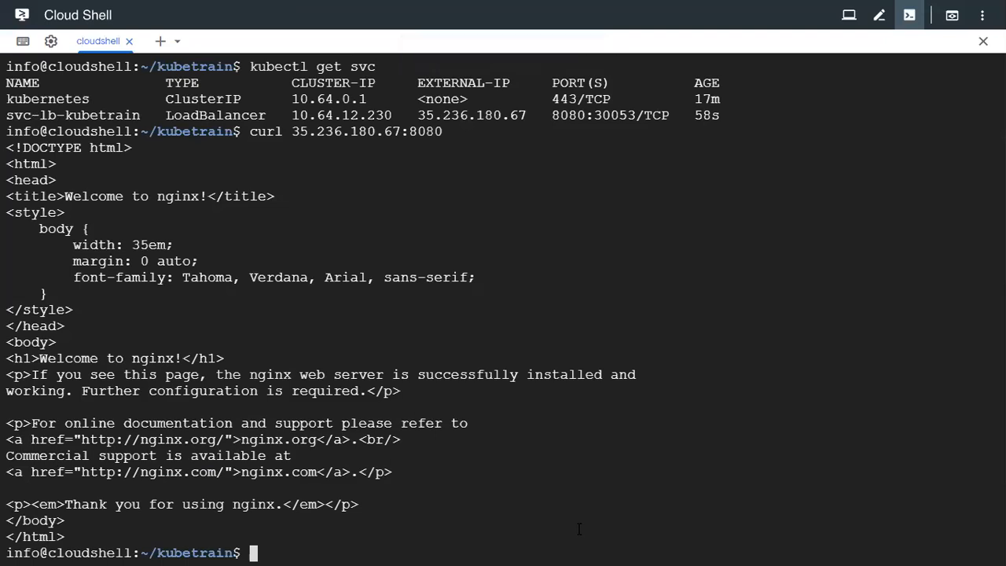
mouse_move(658, 91)
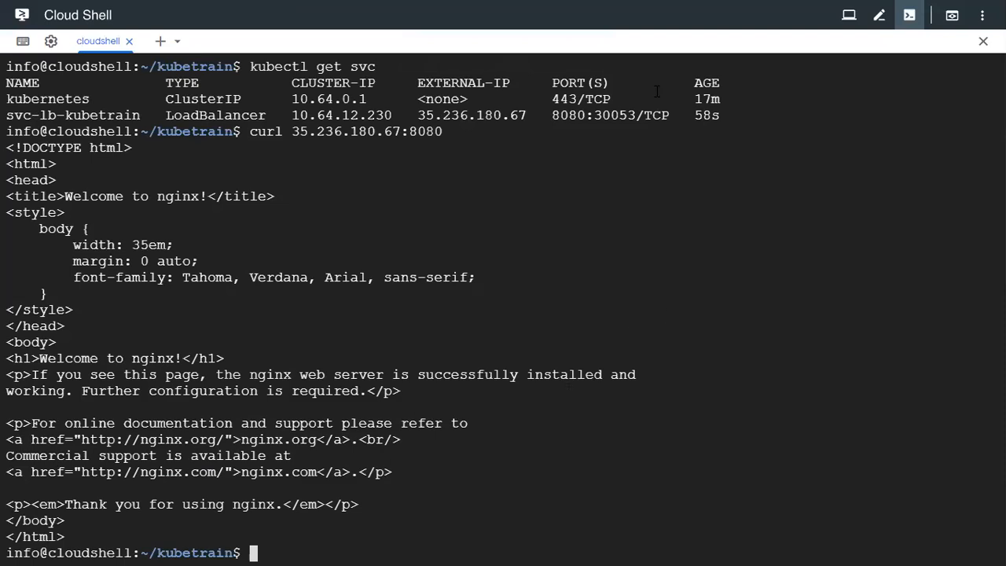